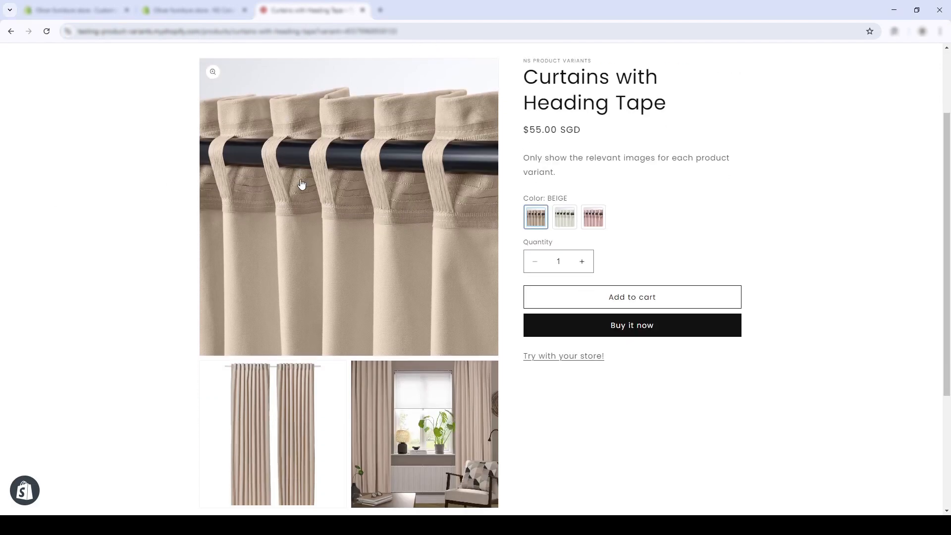
Select the pink swatch on the Curtains with Heading Tape page to show pink photos
scroll(down, 3)
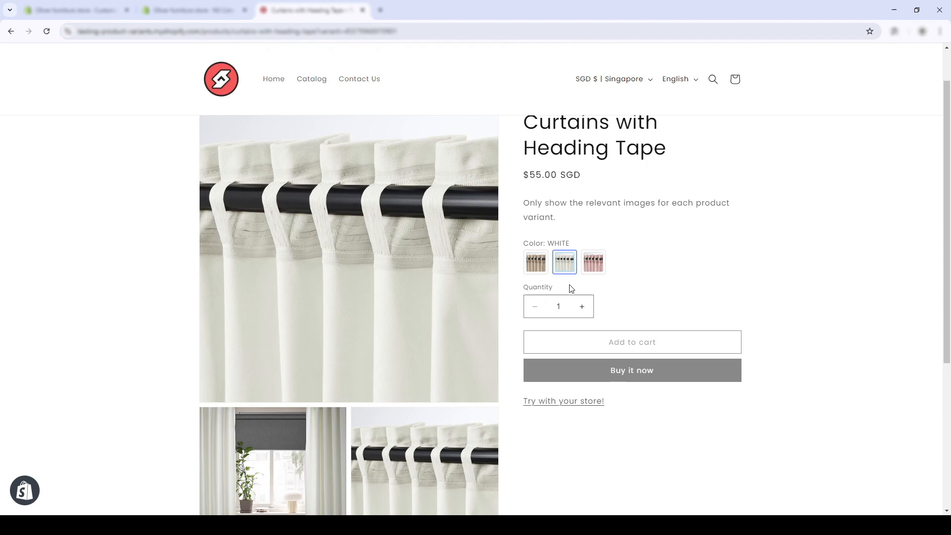
scroll(down, 3)
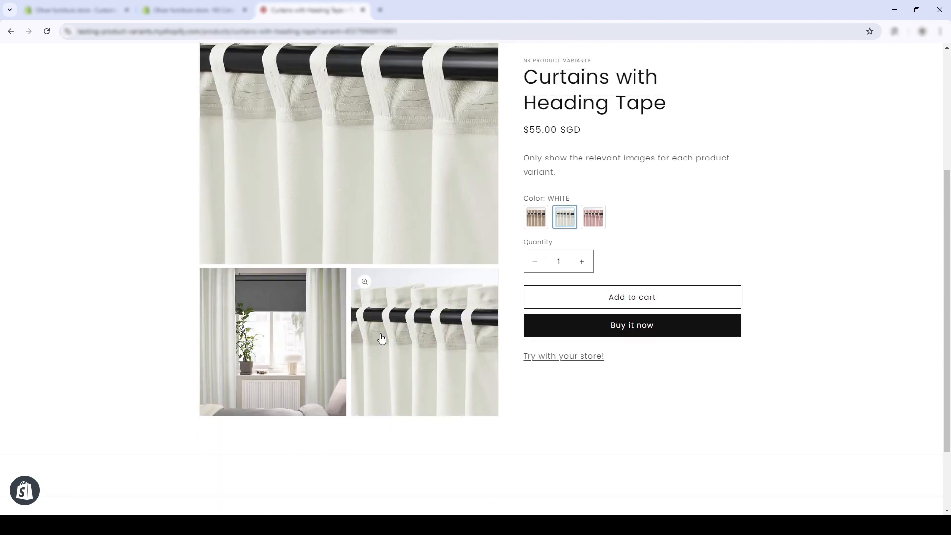
click(592, 217)
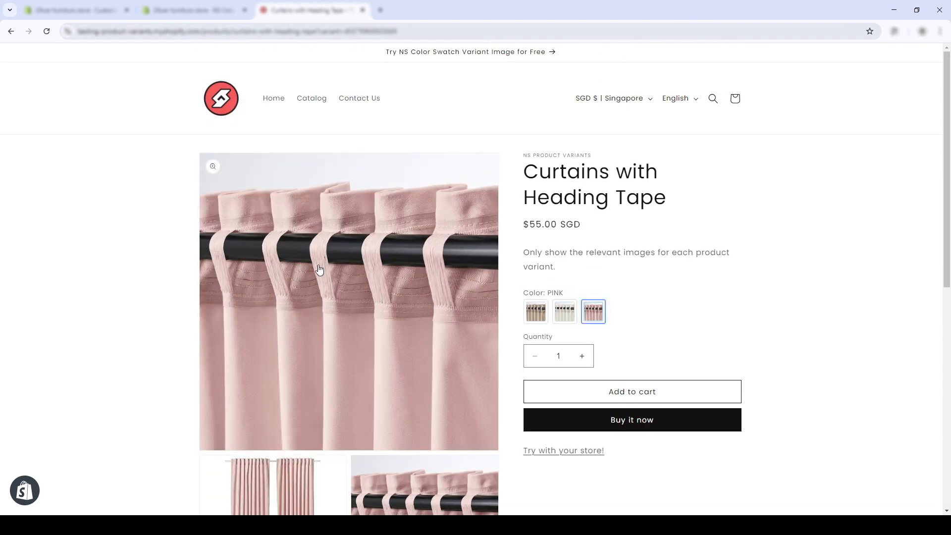
scroll(down, 3)
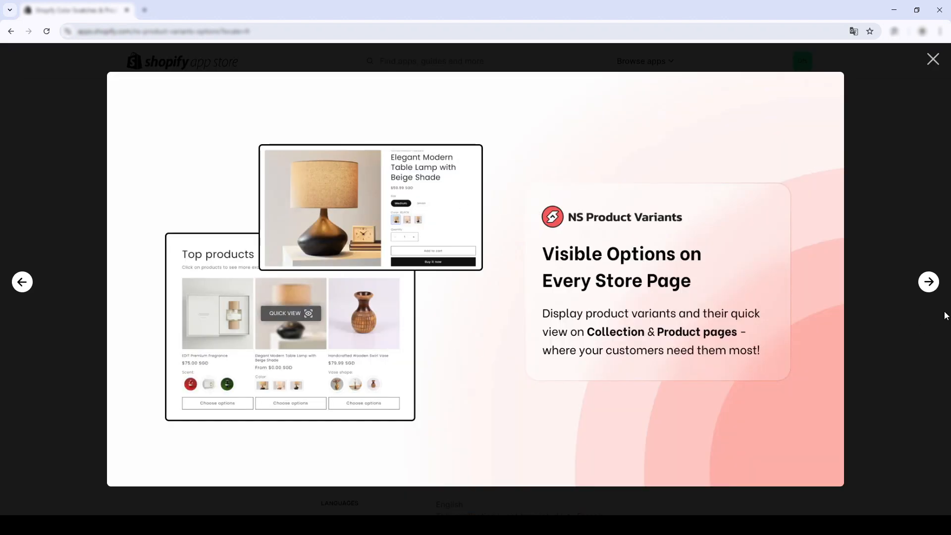
Advance through the NS Product Variants screenshots to the colour swatch options slide
click(927, 282)
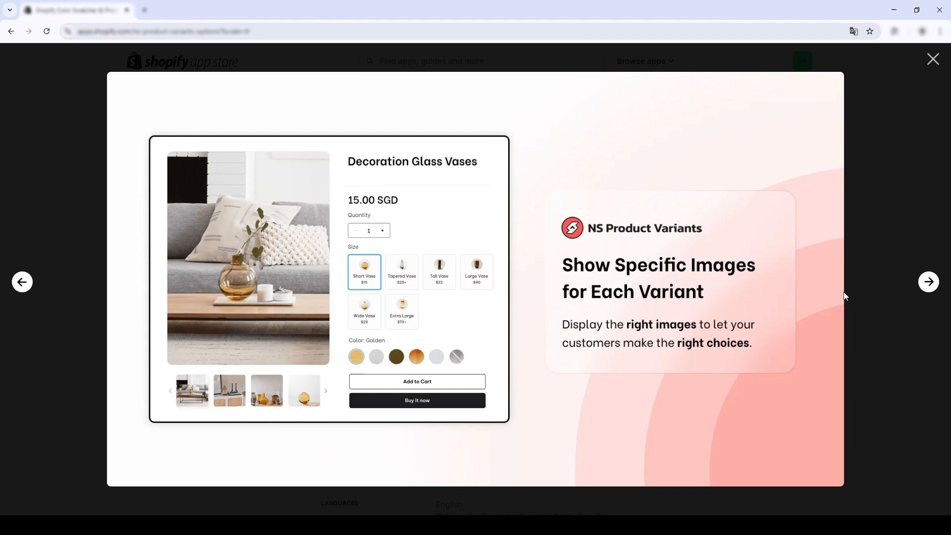
mouse_move(461, 333)
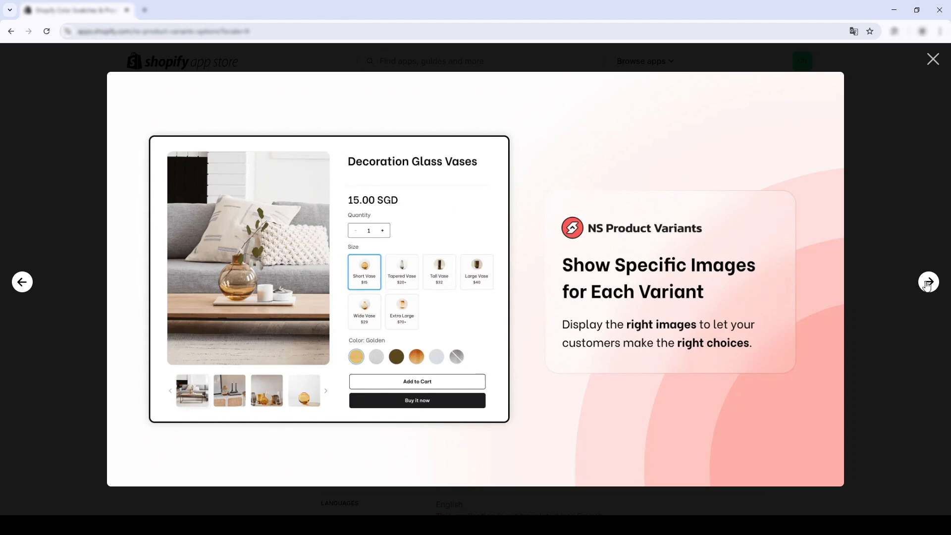
click(929, 282)
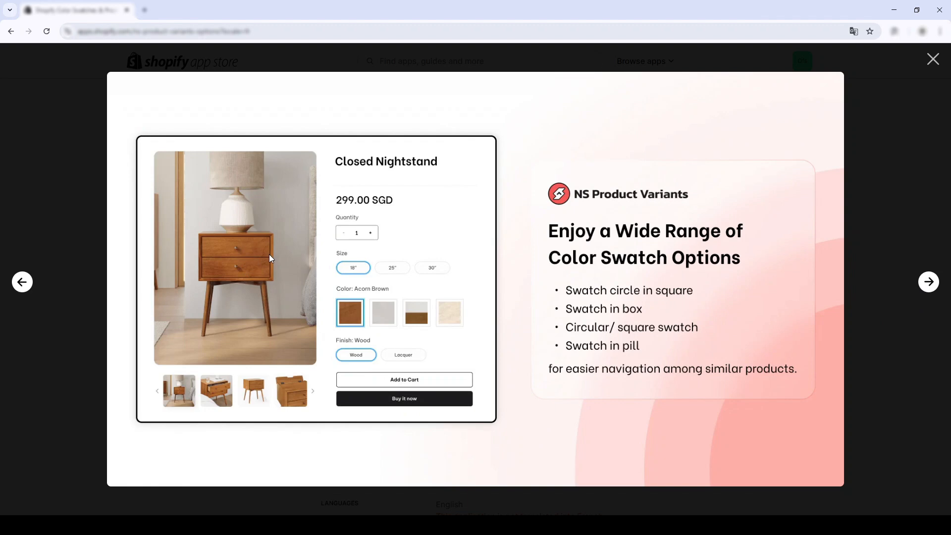
mouse_move(503, 330)
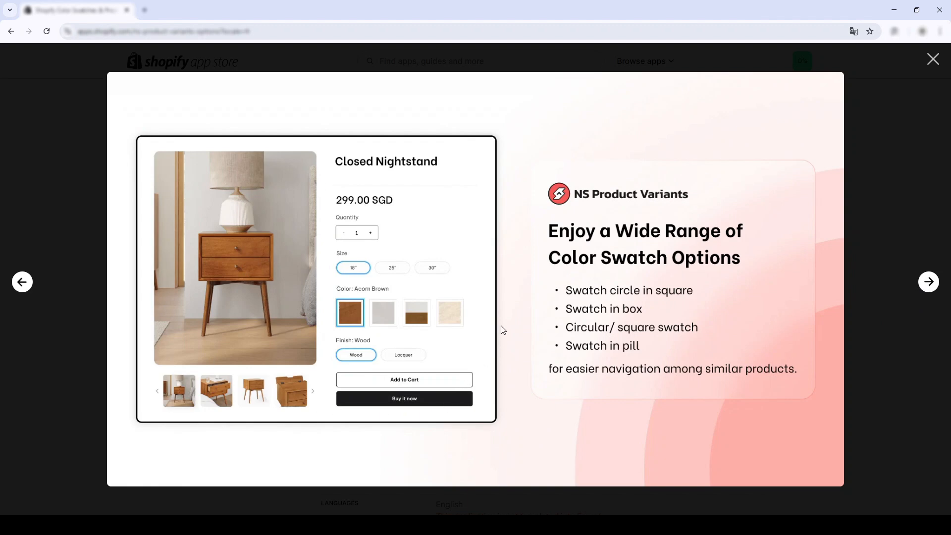
mouse_move(924, 290)
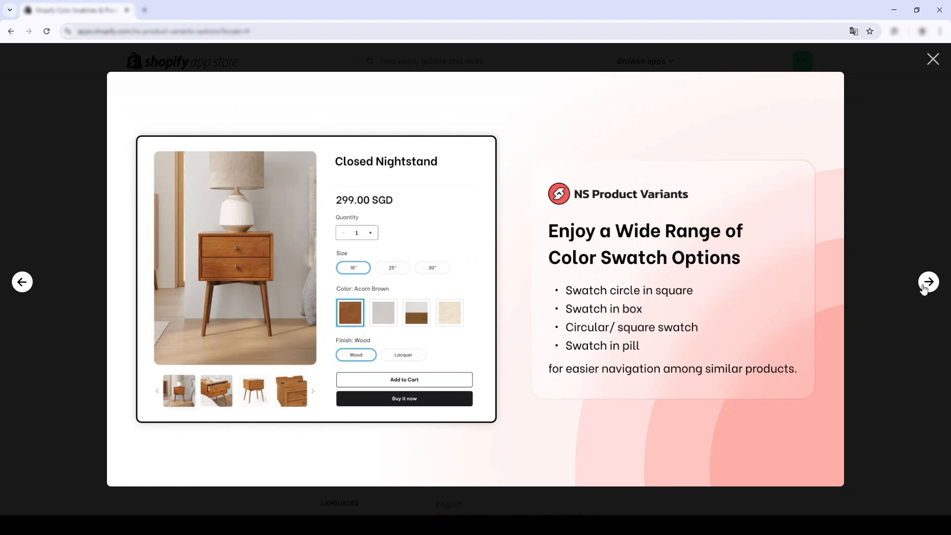
click(933, 59)
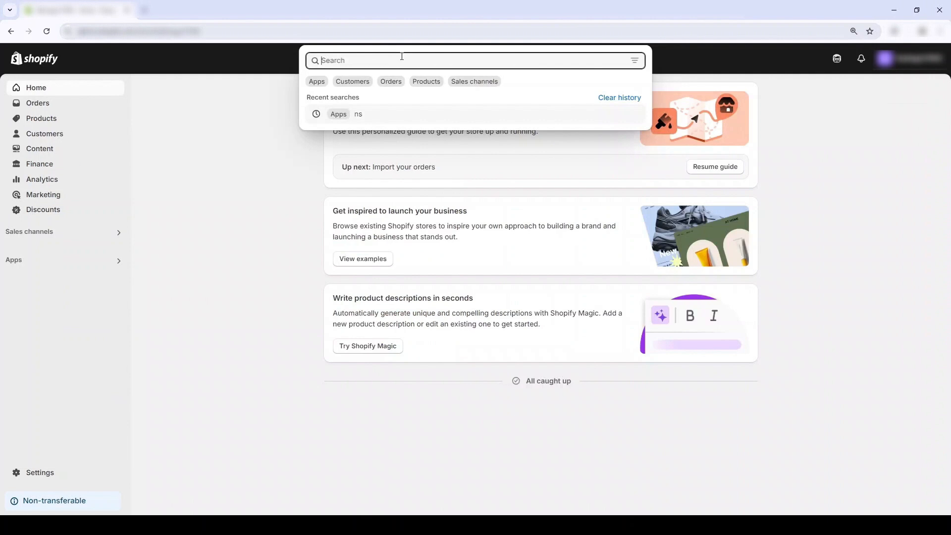
Search the Shopify App Store for 'ns color swatch variant' from the admin search bar
text(ns color swatch)
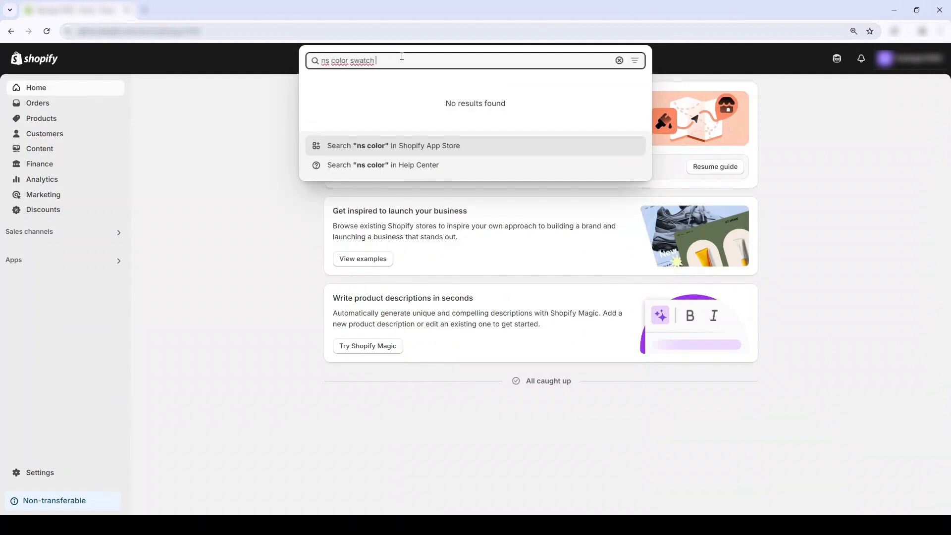
text(variant)
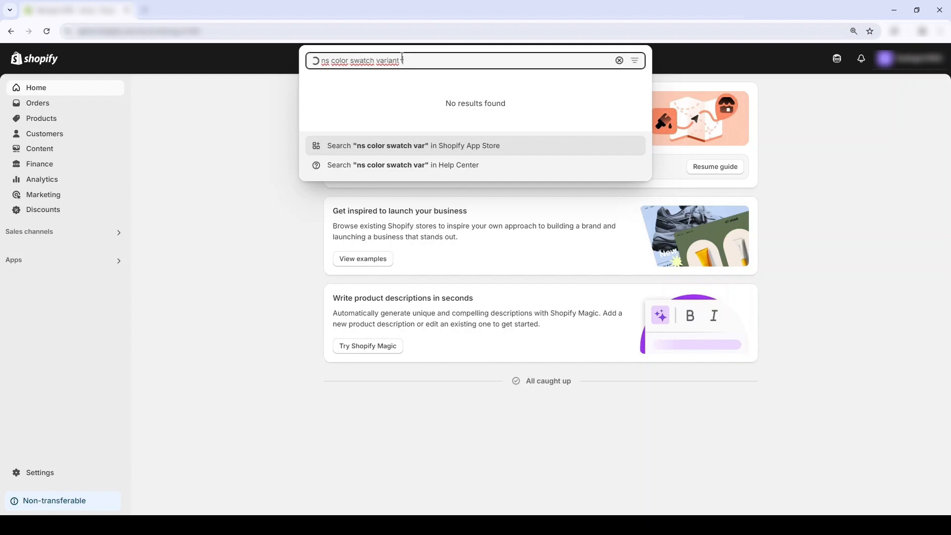
click(413, 146)
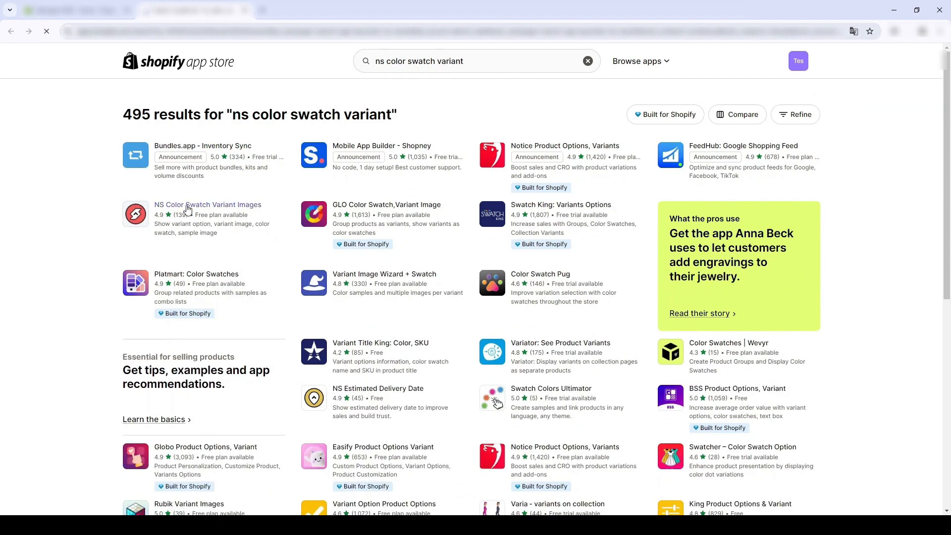
Install NS Color Swatch Variant Images from its listing, then return to the curtain product
click(207, 204)
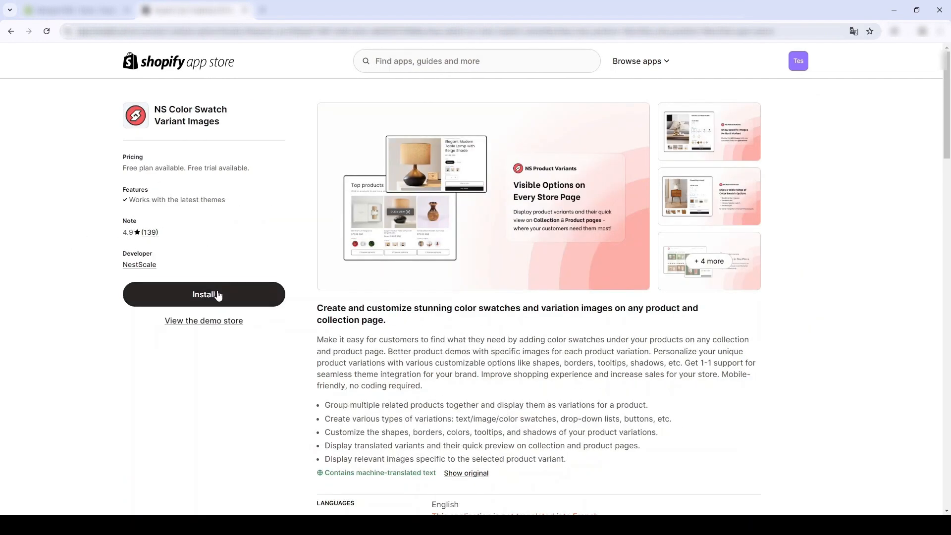
click(203, 294)
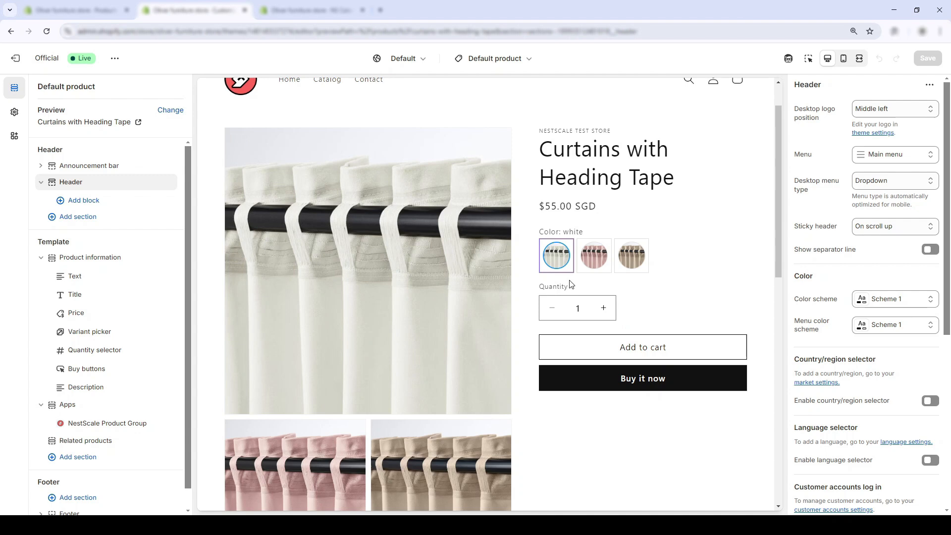
click(630, 255)
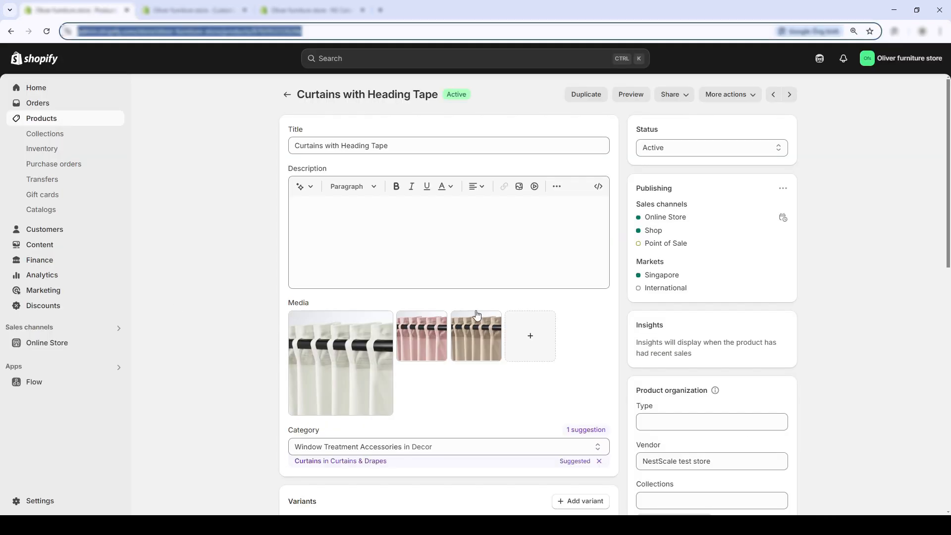
Add curtainp1, curtainp3, curtain1, curtain2 and curtainw1 as product media
scroll(down, 3)
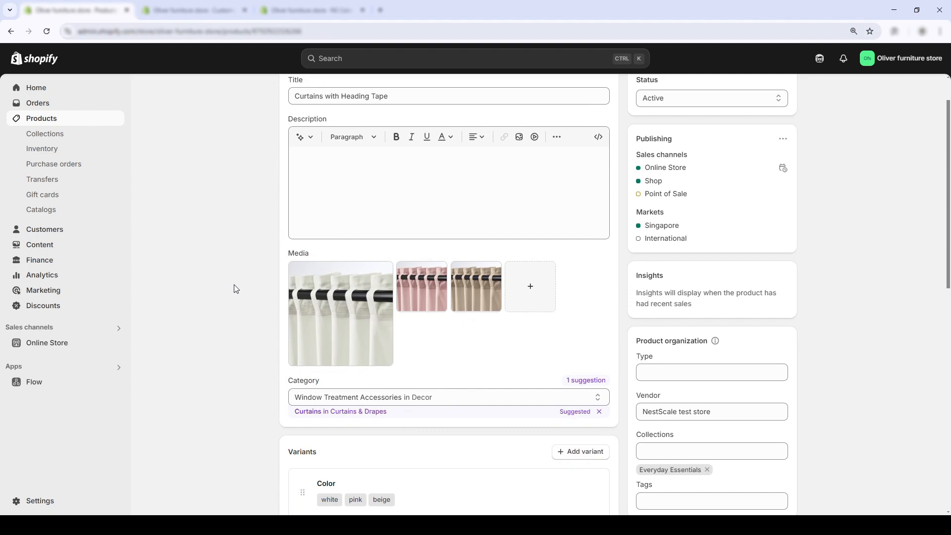
click(529, 286)
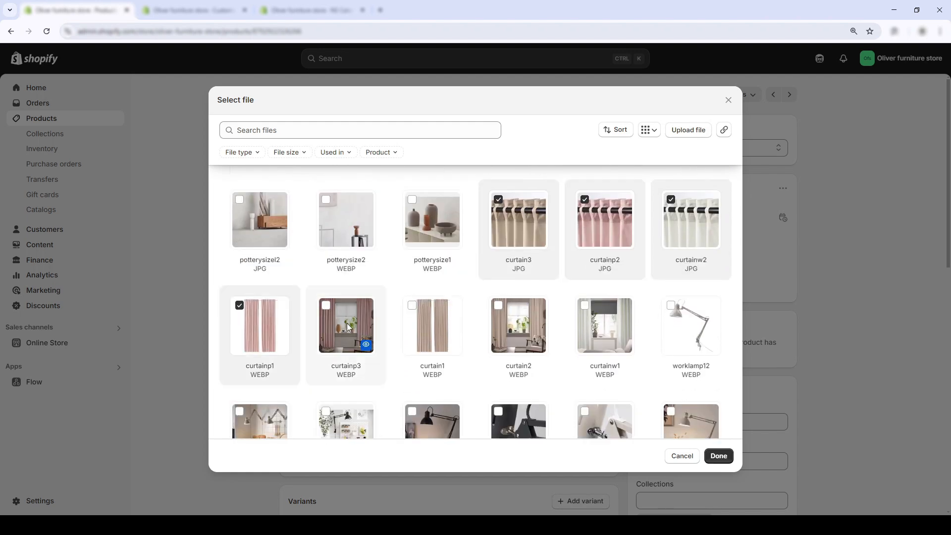
scroll(down, 3)
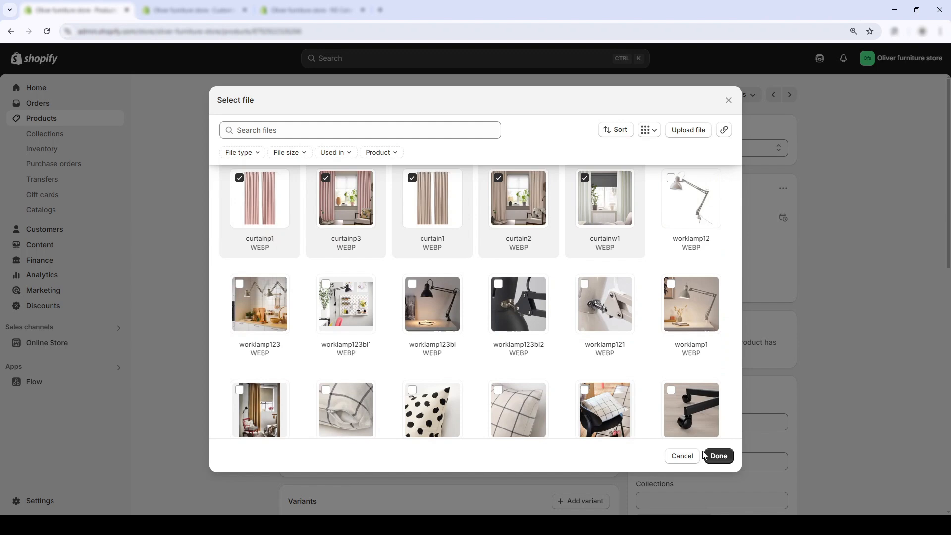
click(718, 456)
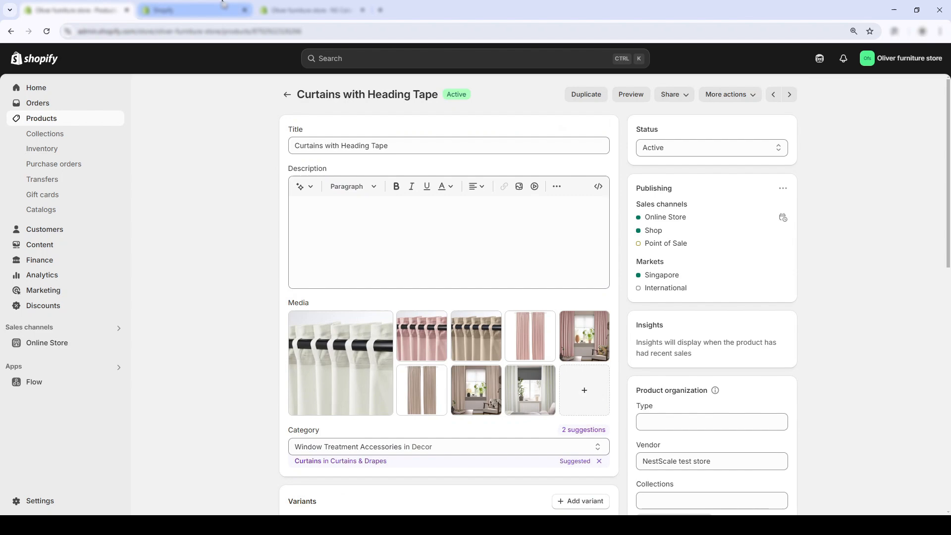
click(194, 10)
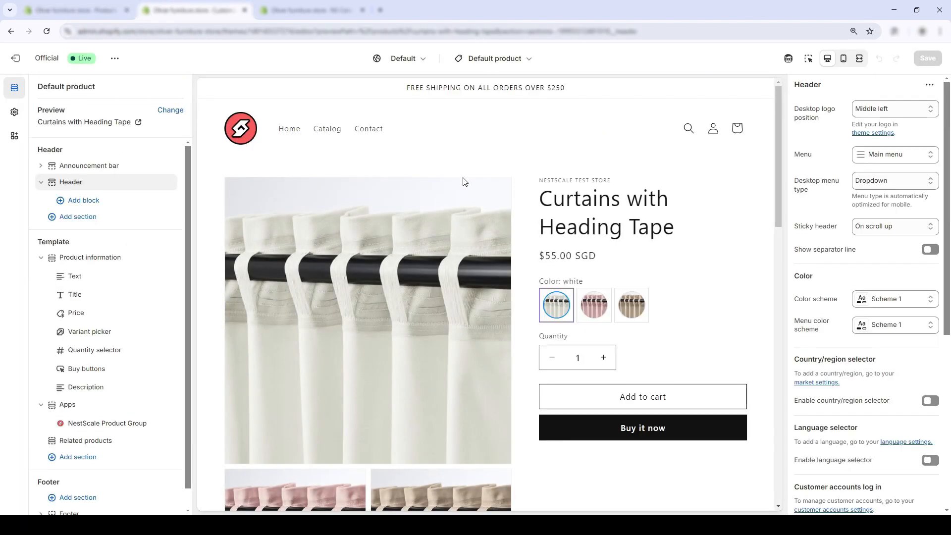
Preview the pink, then beige curtain variants in the seasonal-grace template
scroll(down, 3)
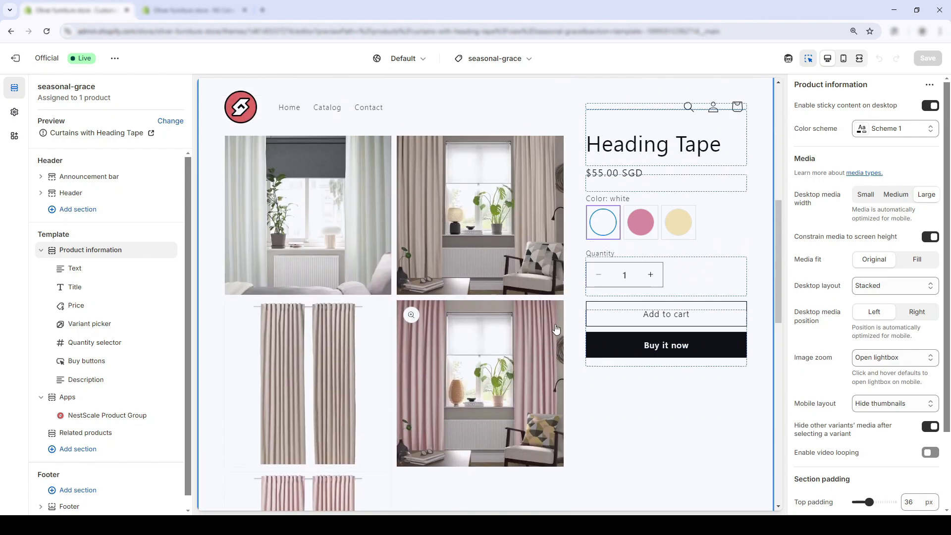
click(640, 222)
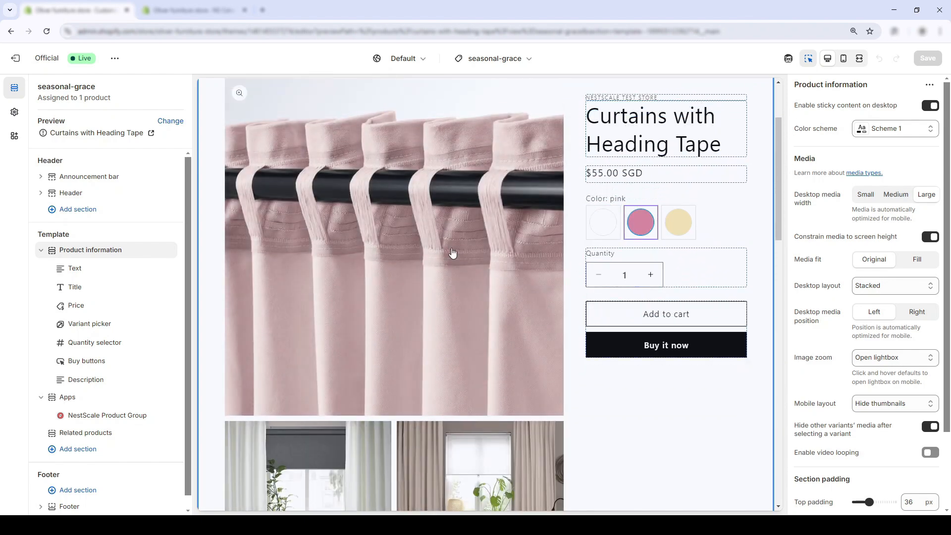
scroll(down, 3)
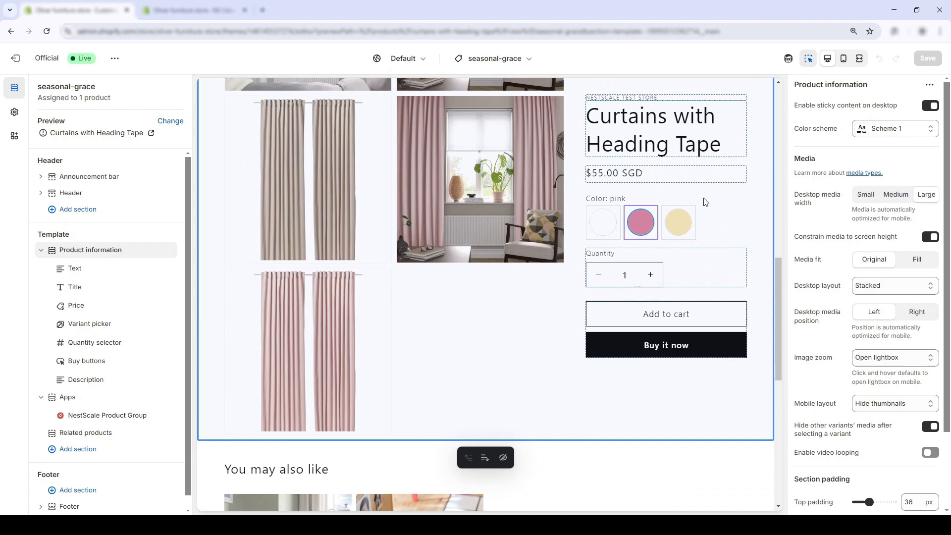
click(678, 222)
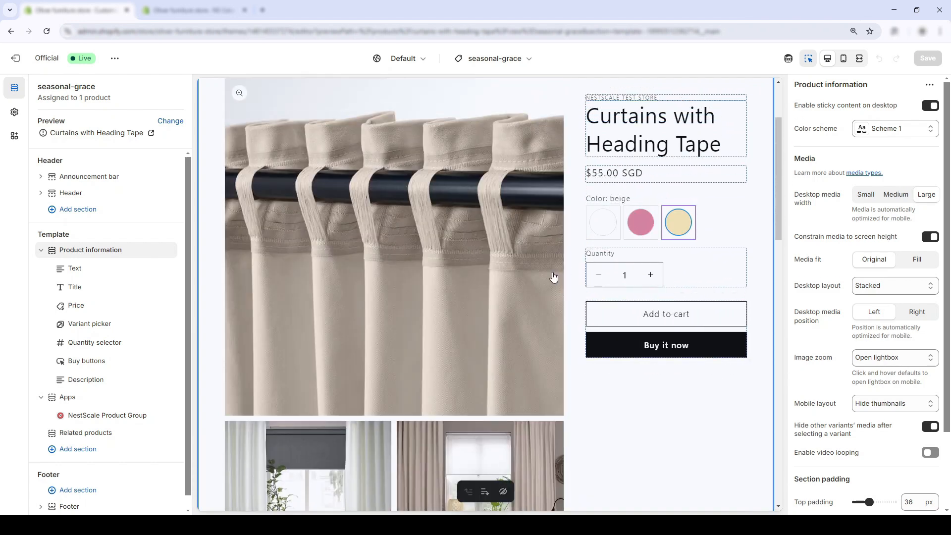
scroll(down, 3)
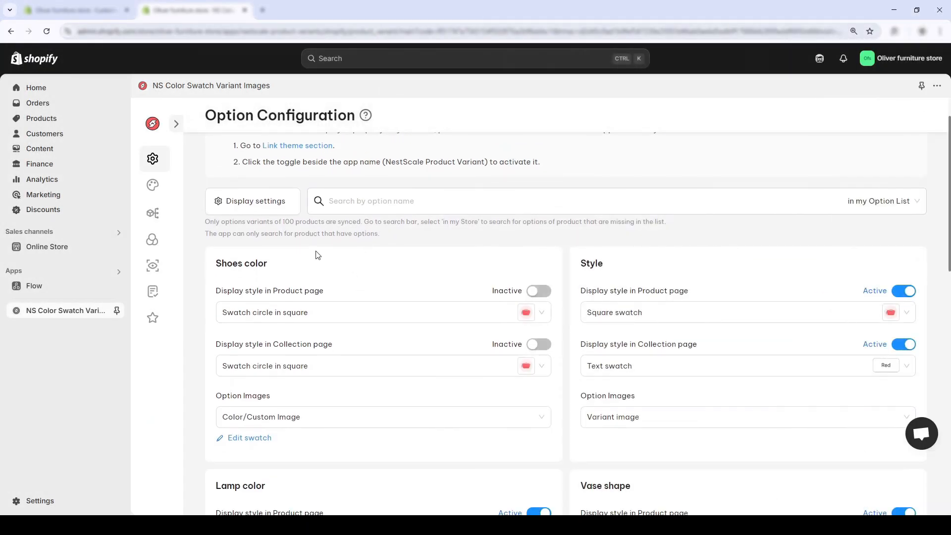
mouse_move(152, 266)
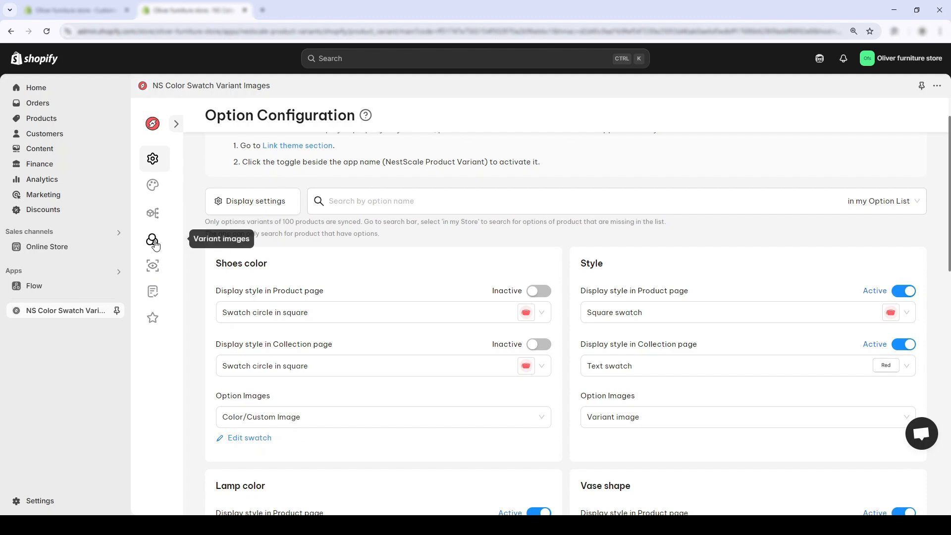
Start adding a product under Variant images and search the product list for 'curtain'
click(153, 238)
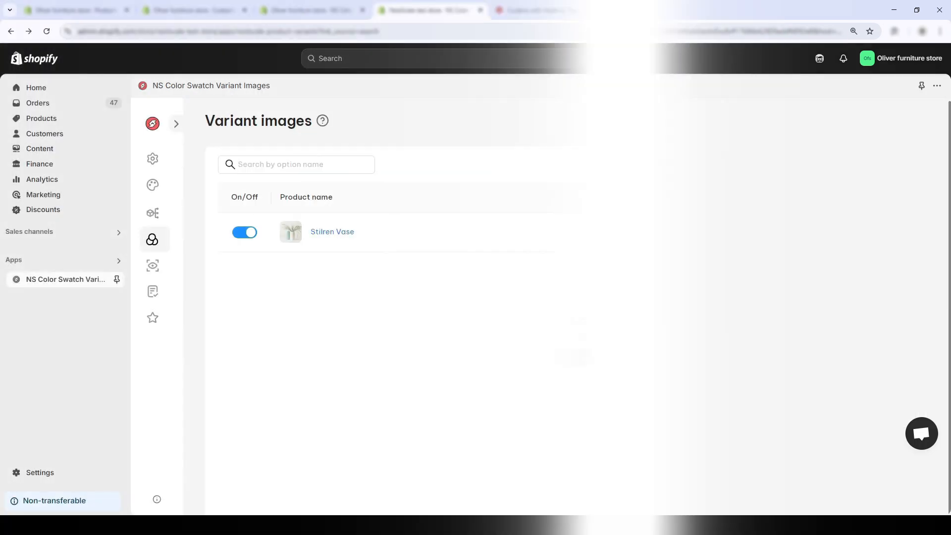
click(798, 120)
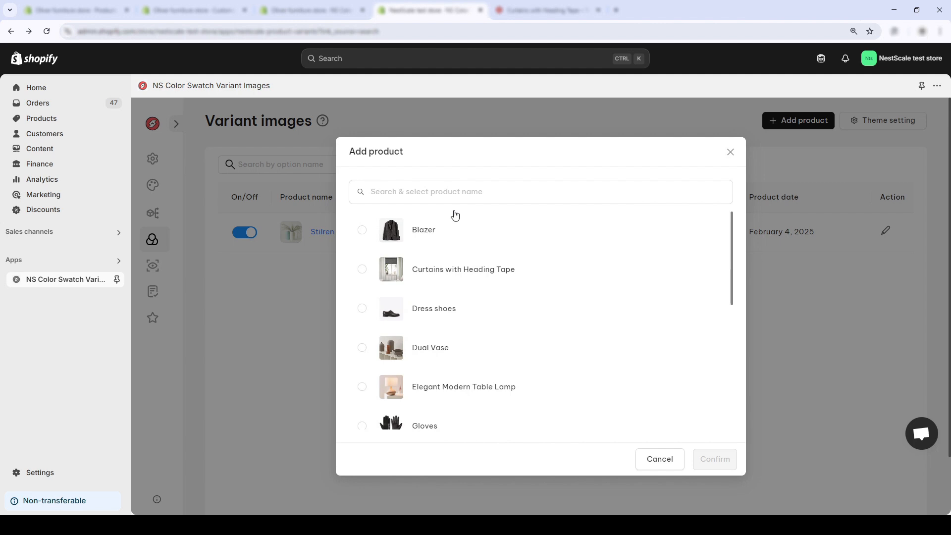
click(540, 191)
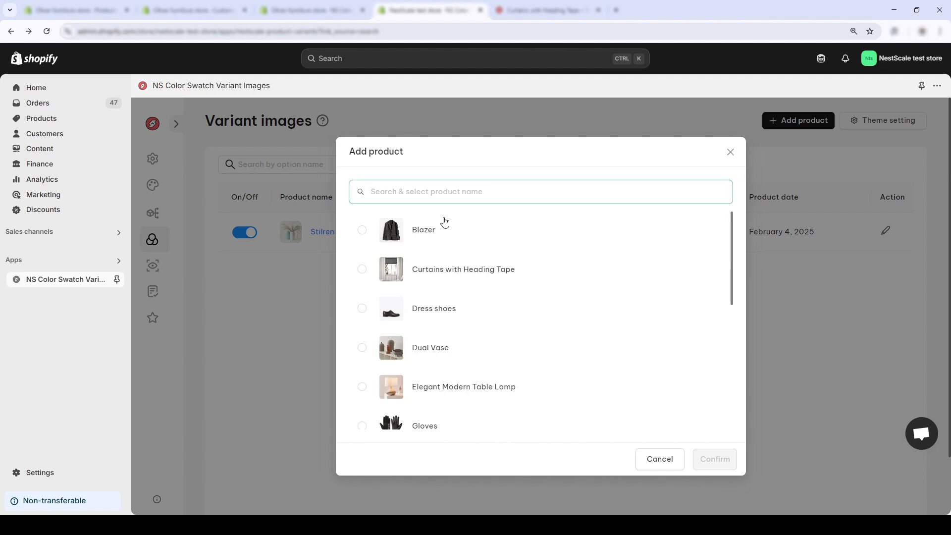
text(curtain)
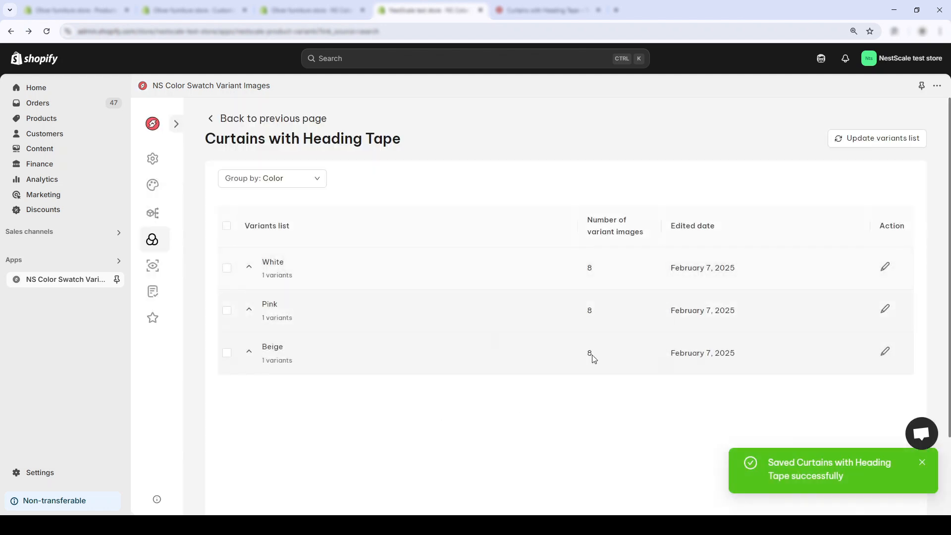
Save matching image selections for White (2 images), Pink (3 images) and Beige
click(884, 351)
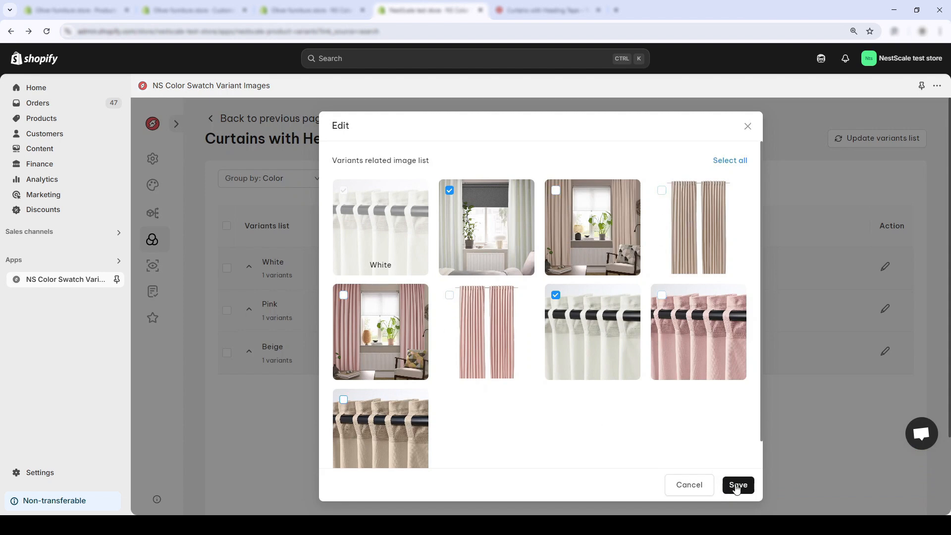
click(738, 484)
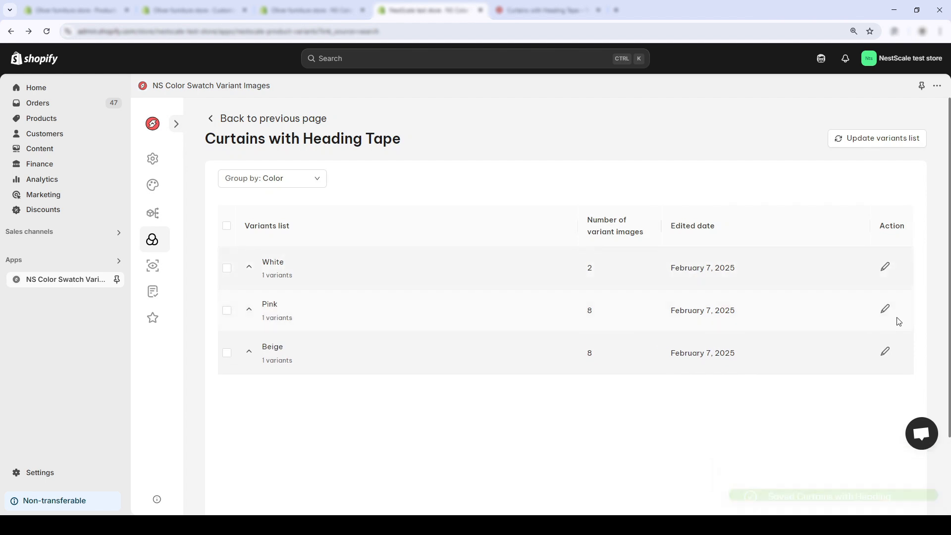
click(884, 309)
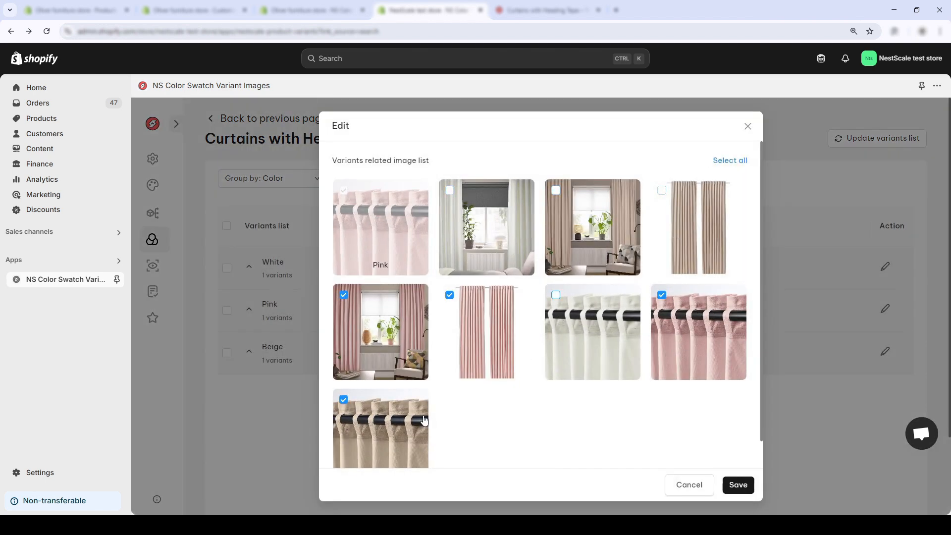
click(737, 484)
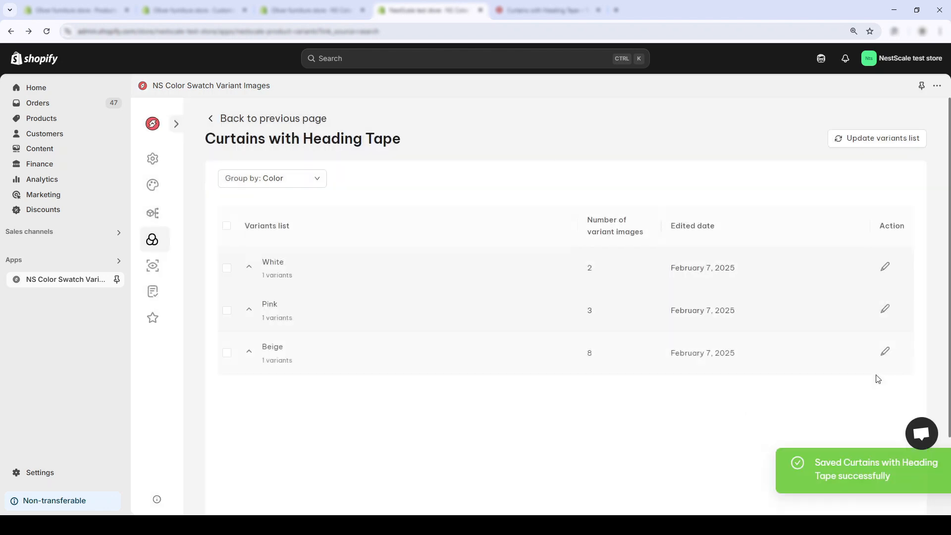
click(885, 352)
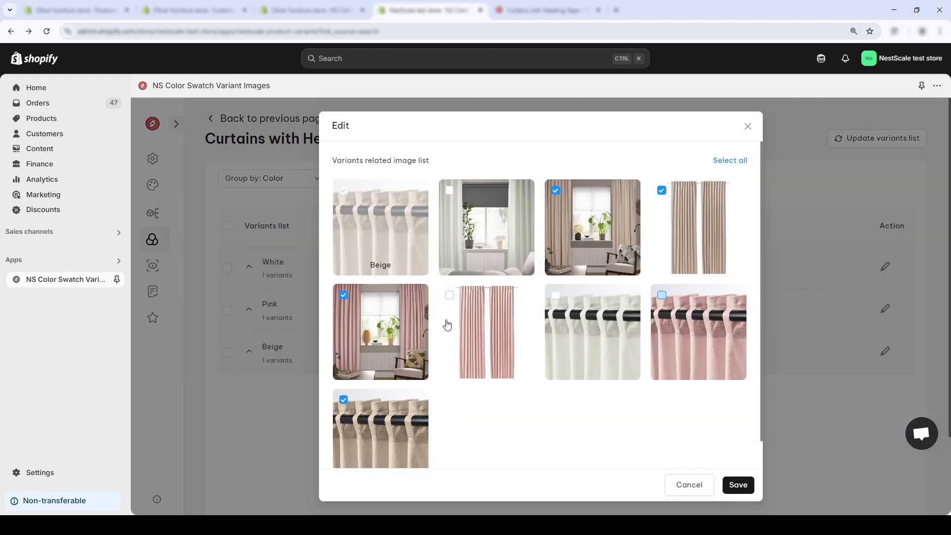
click(738, 484)
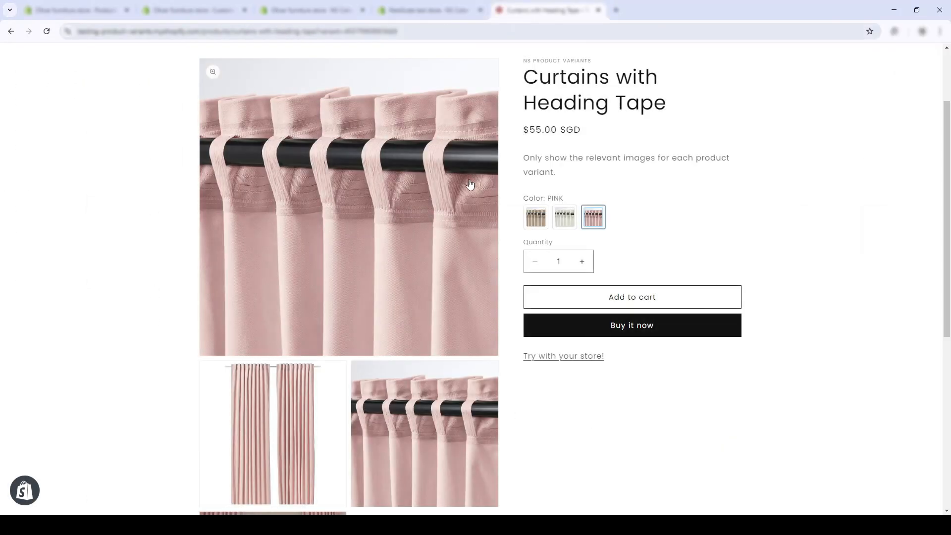
mouse_move(505, 198)
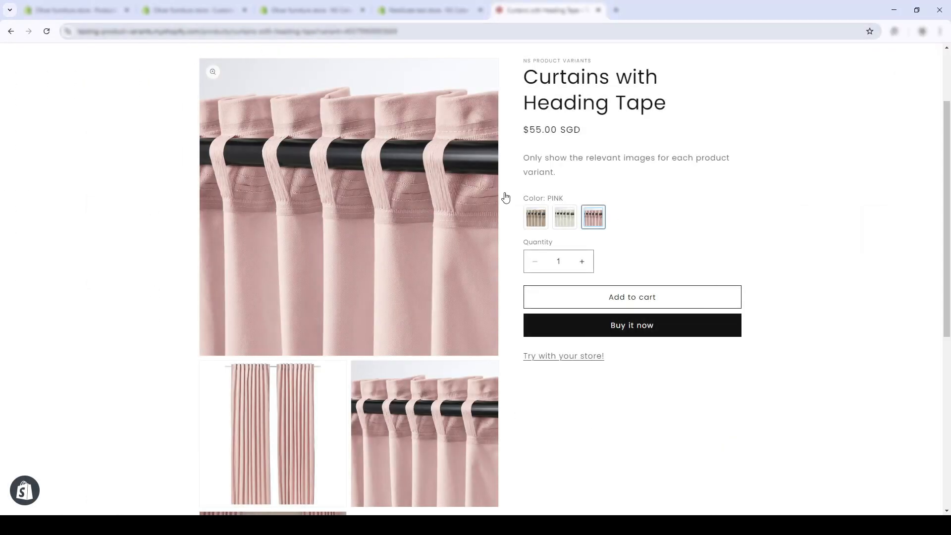
Switch the storefront curtains to white, then beige, checking each gallery updates
click(563, 217)
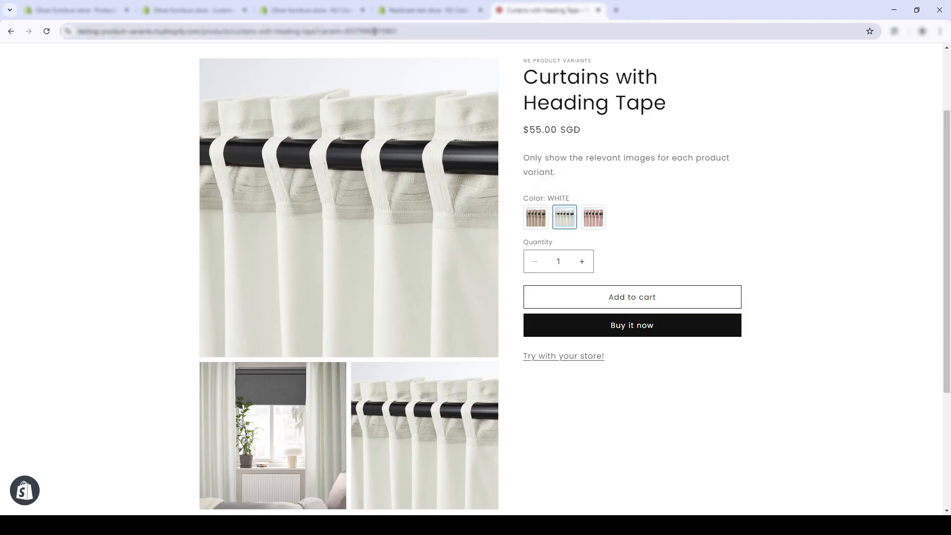
click(536, 217)
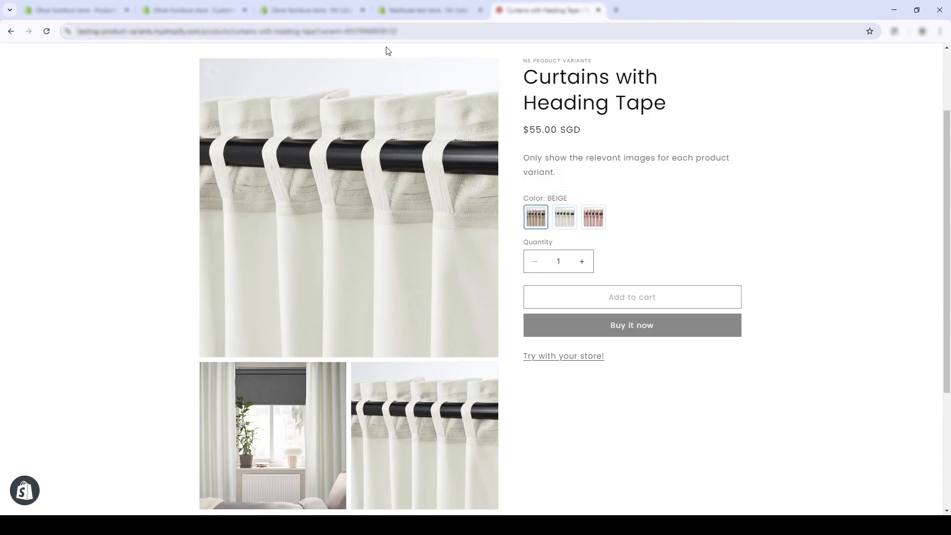